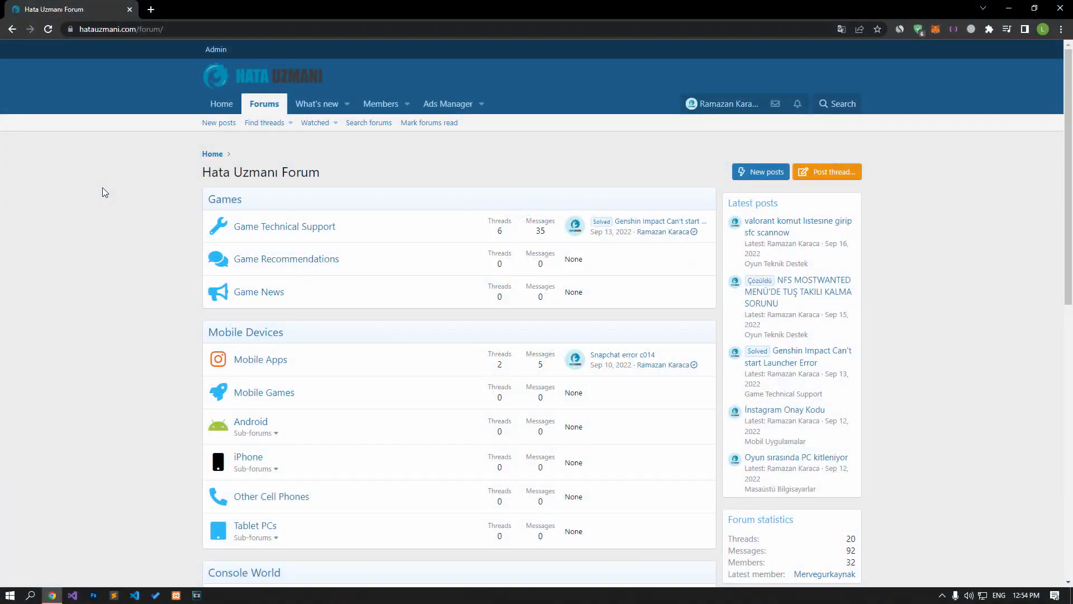
Step: Review the Knockout City network error guide and follow its link to the EA Security page
scroll(down, 3)
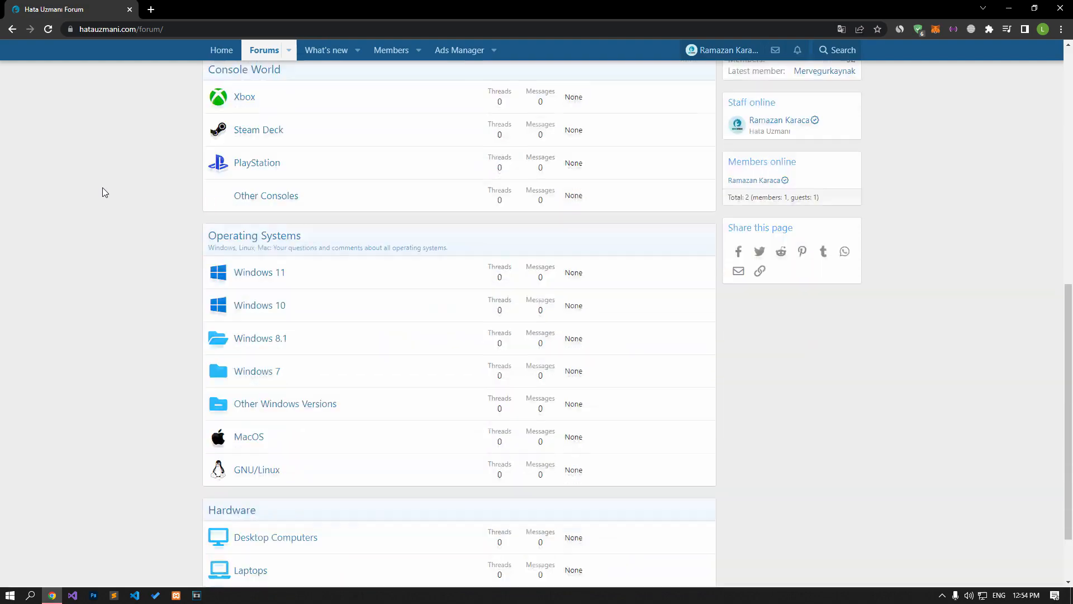
scroll(up, 3)
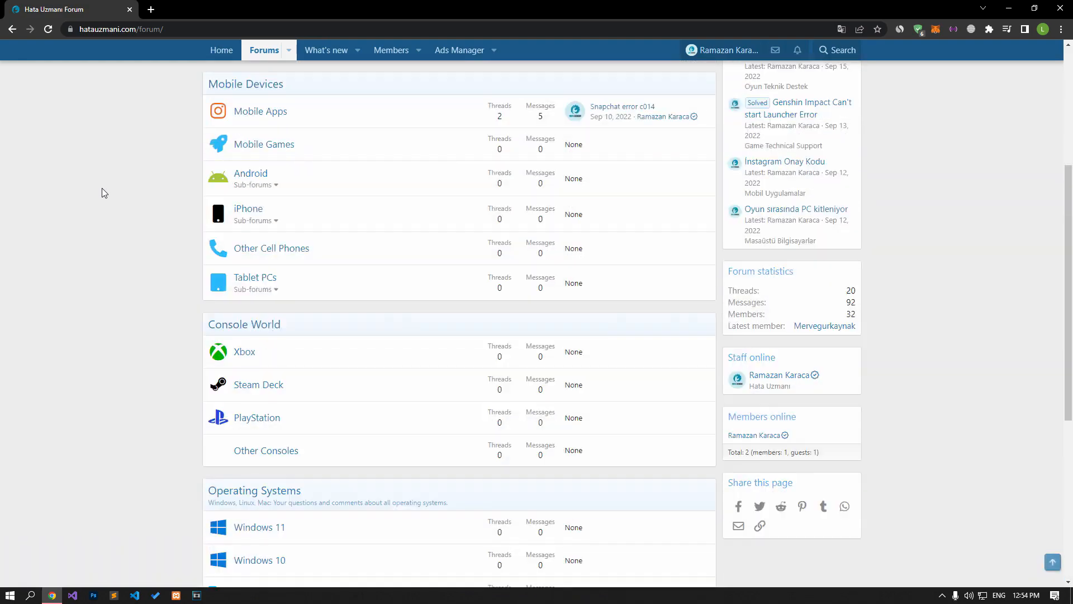
scroll(up, 3)
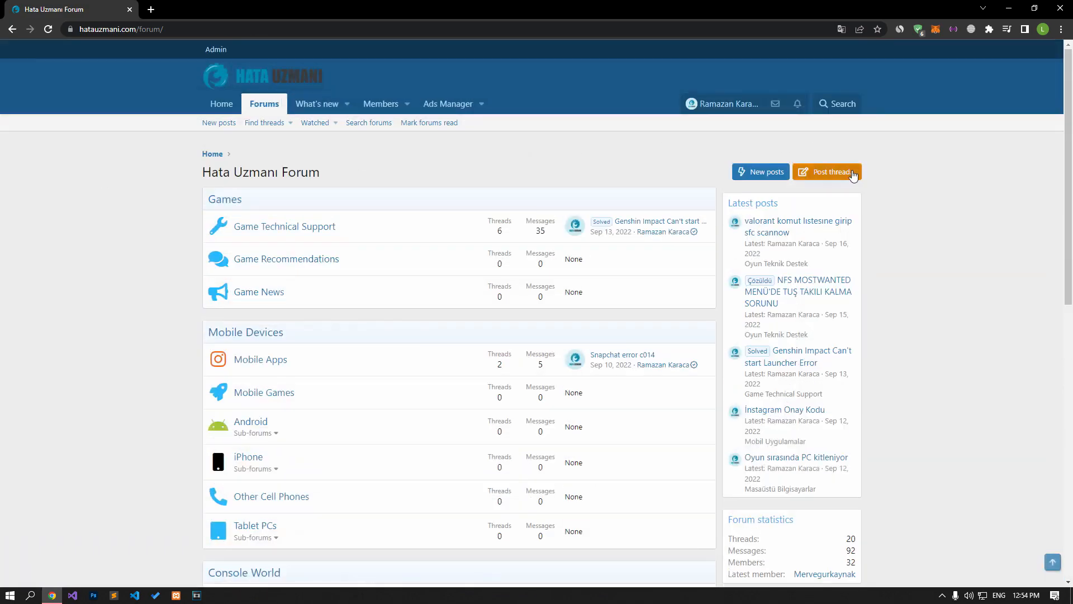
click(831, 172)
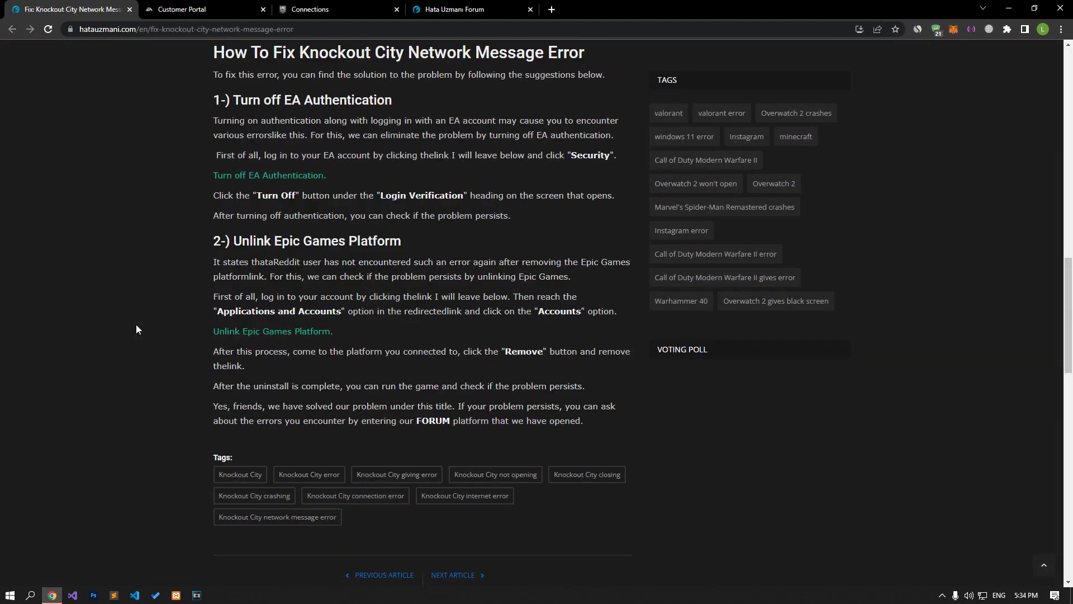
mouse_move(181, 205)
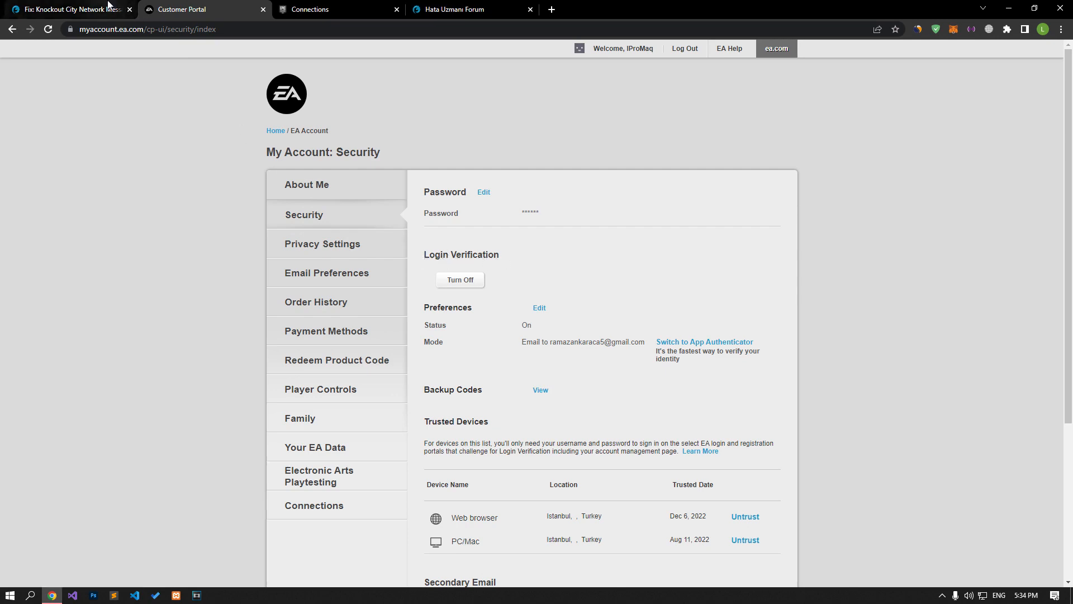
Step: Turn off EA login verification using the emailed security code, then close the EA account page
click(68, 9)
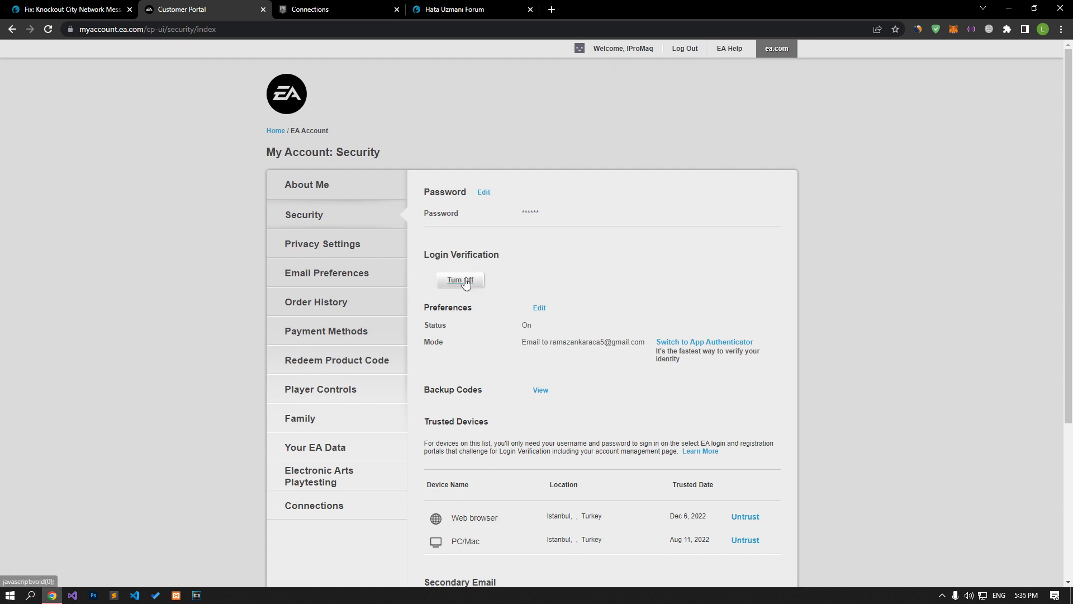
click(460, 279)
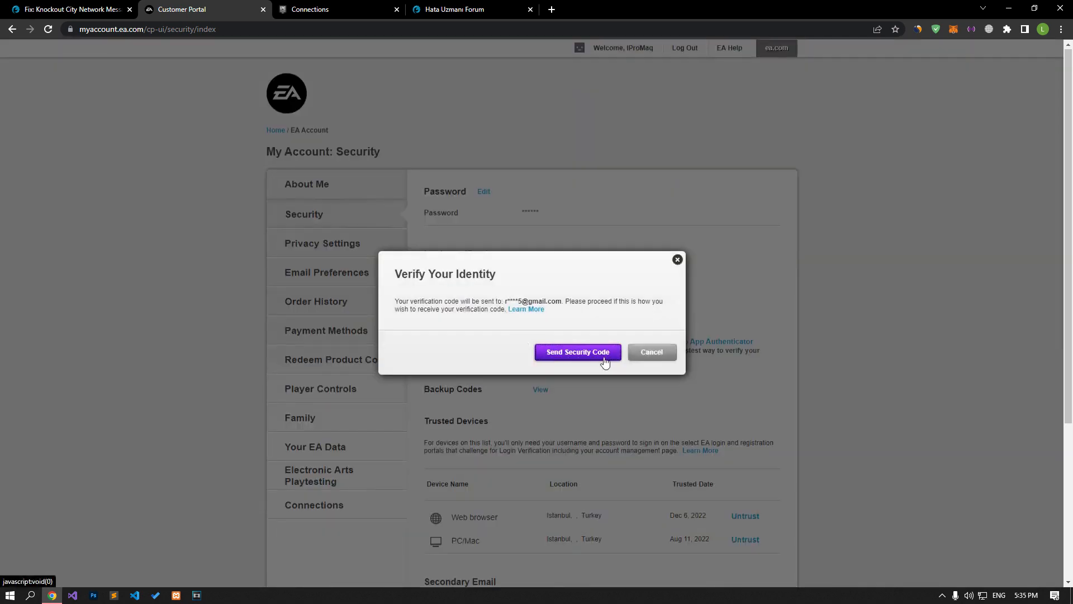
click(577, 352)
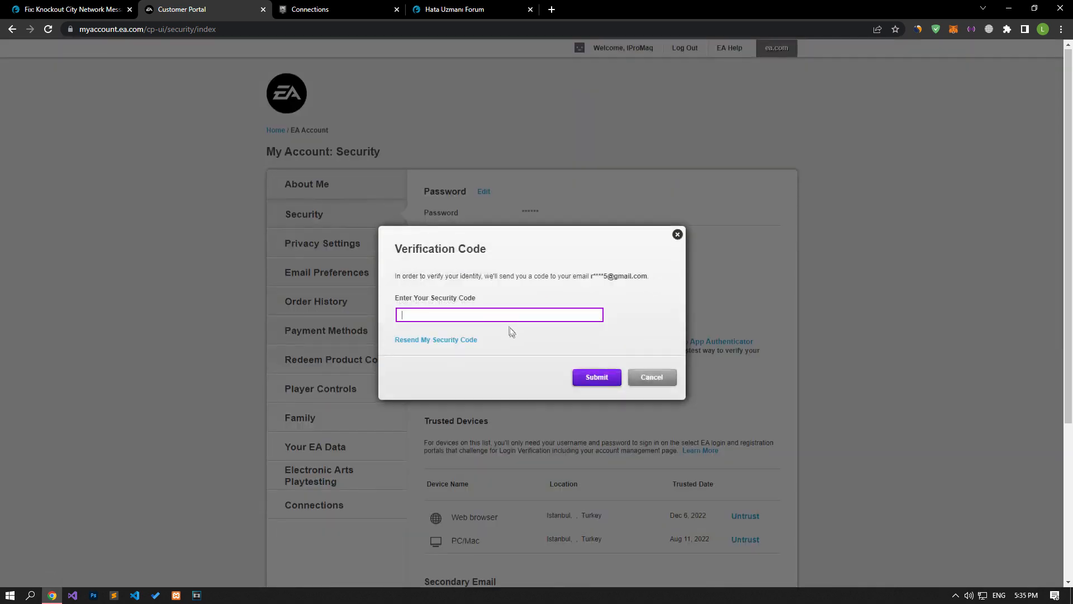
right_click(499, 314)
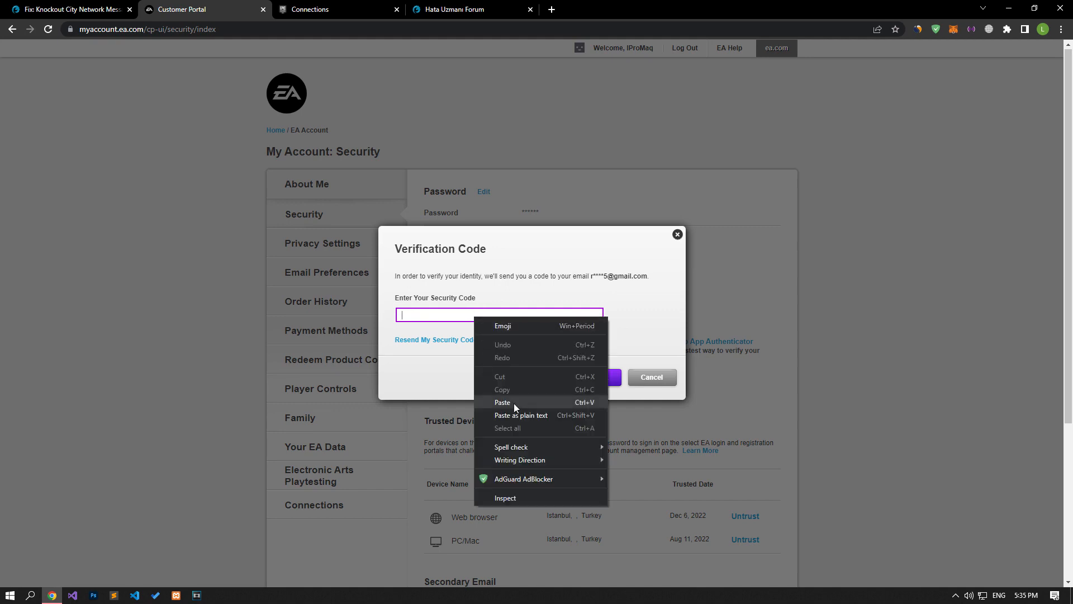
click(501, 402)
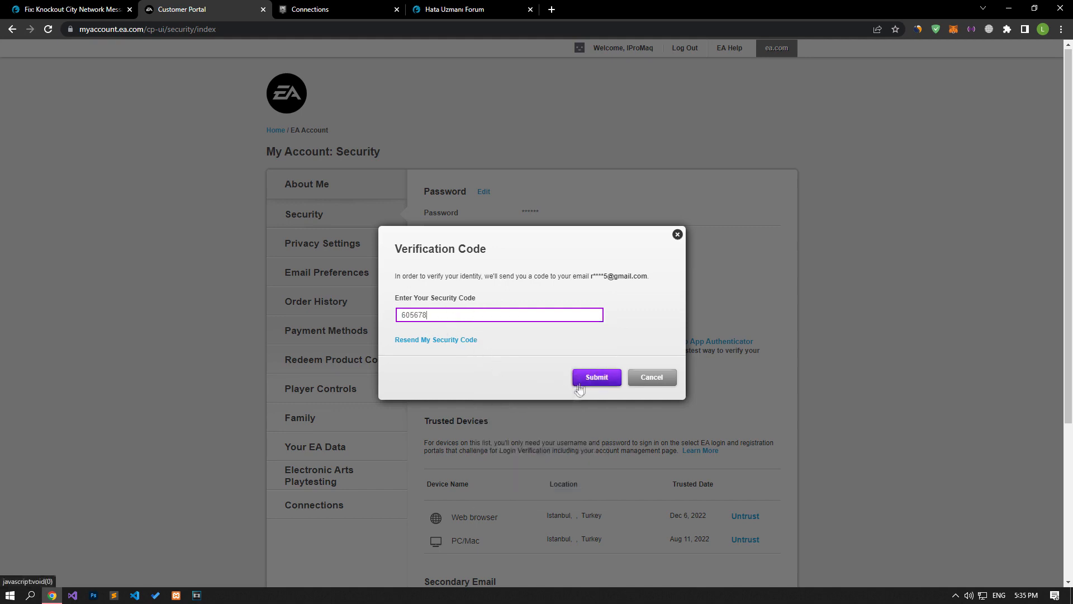
click(596, 377)
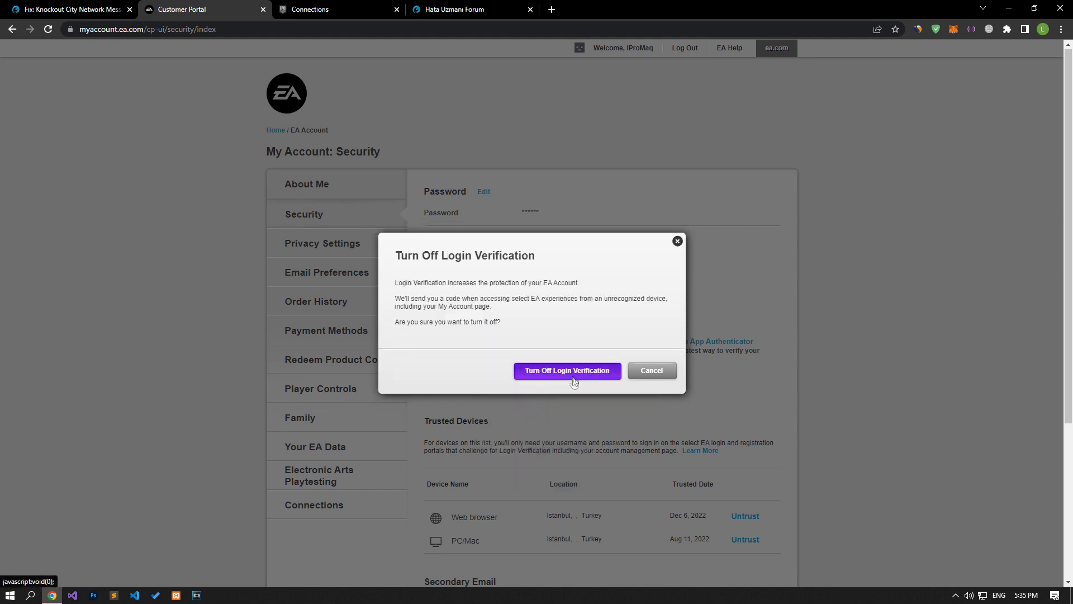
click(567, 370)
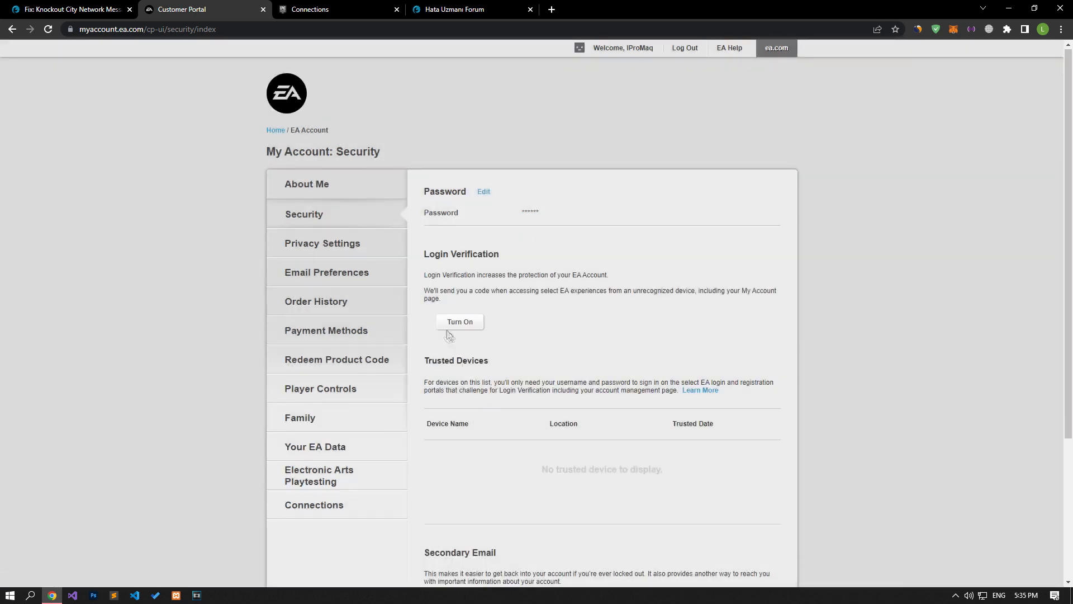
mouse_move(501, 290)
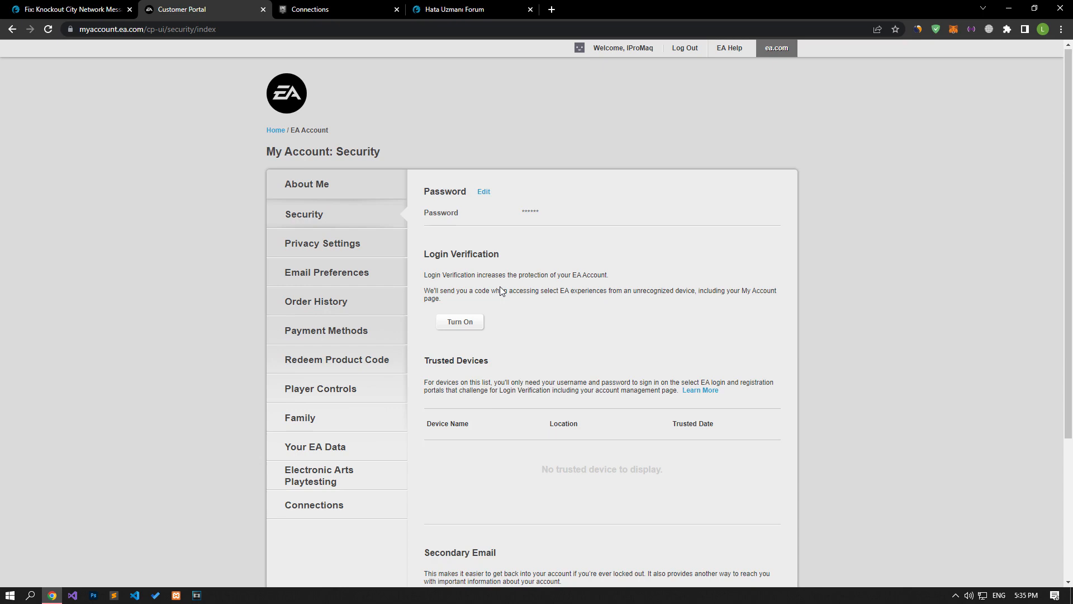
click(68, 9)
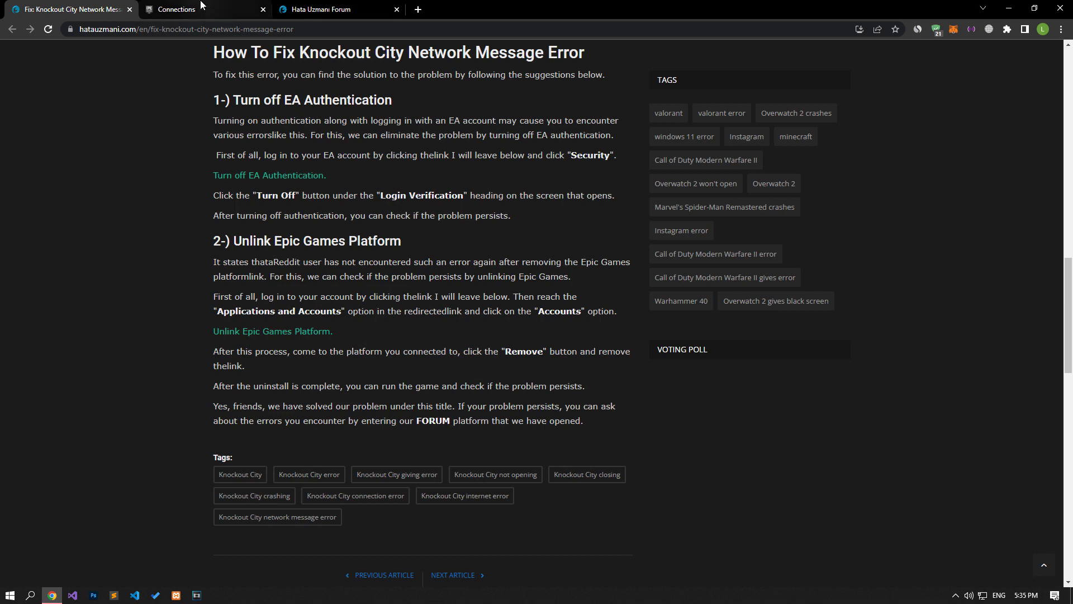
mouse_move(273, 331)
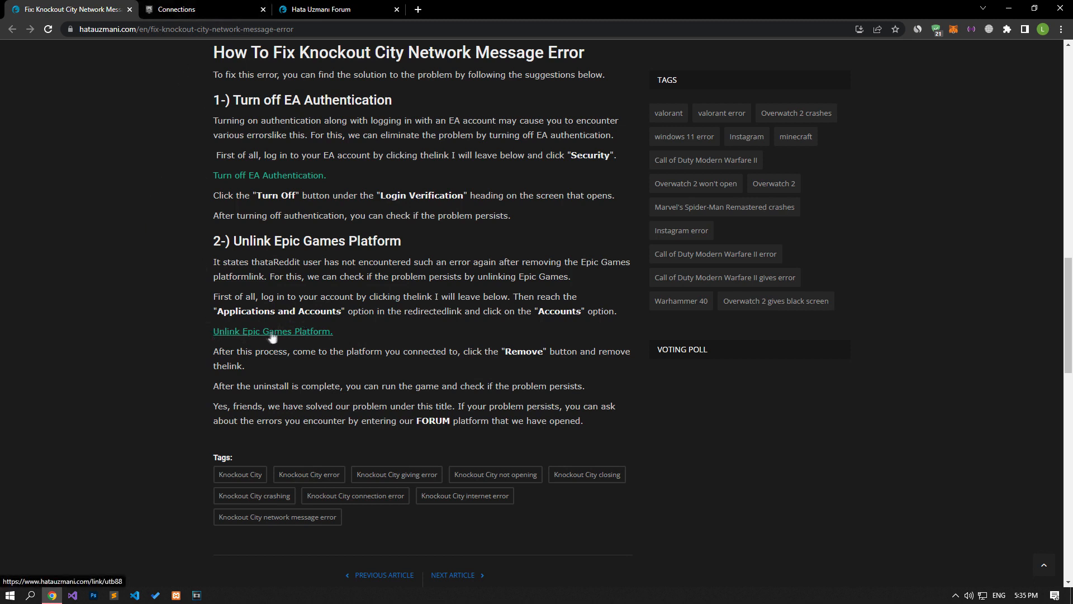
Step: From the guide's link, remove Steam from the Epic Games linked accounts and confirm the unlink
click(273, 331)
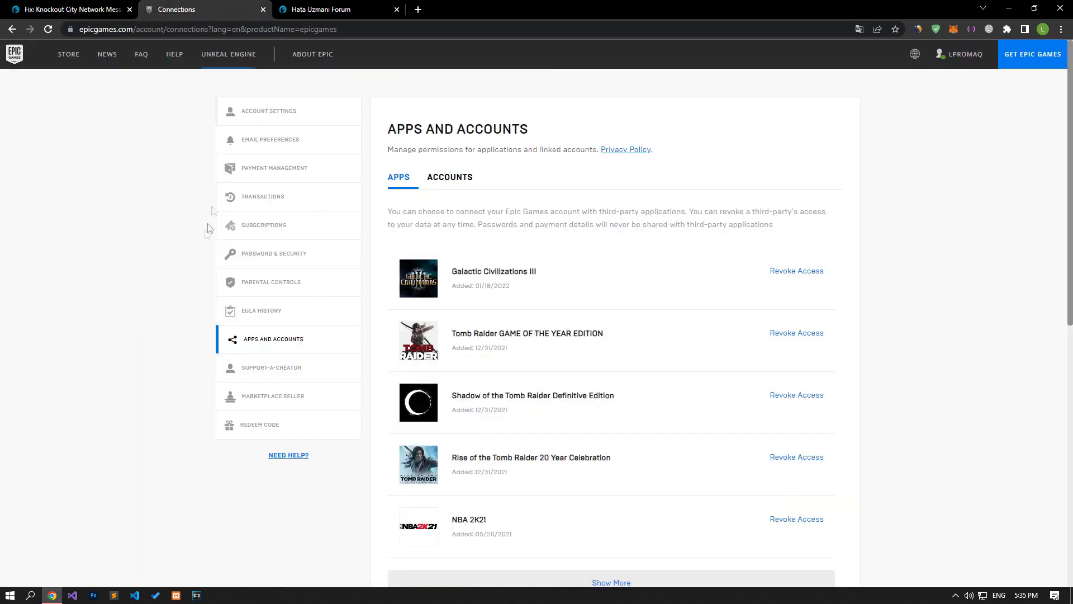
mouse_move(257, 346)
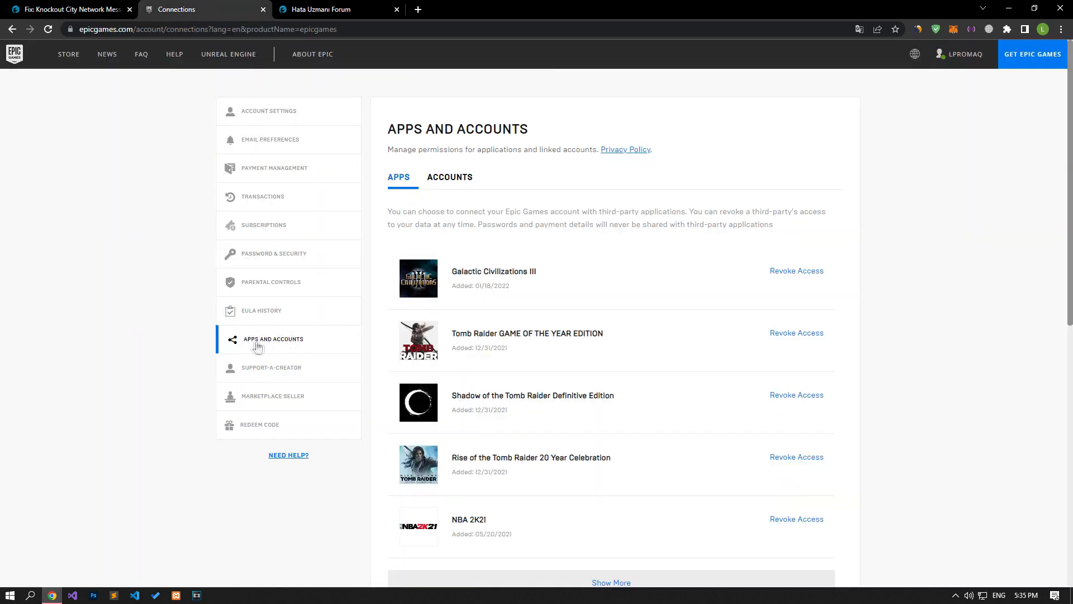
click(965, 53)
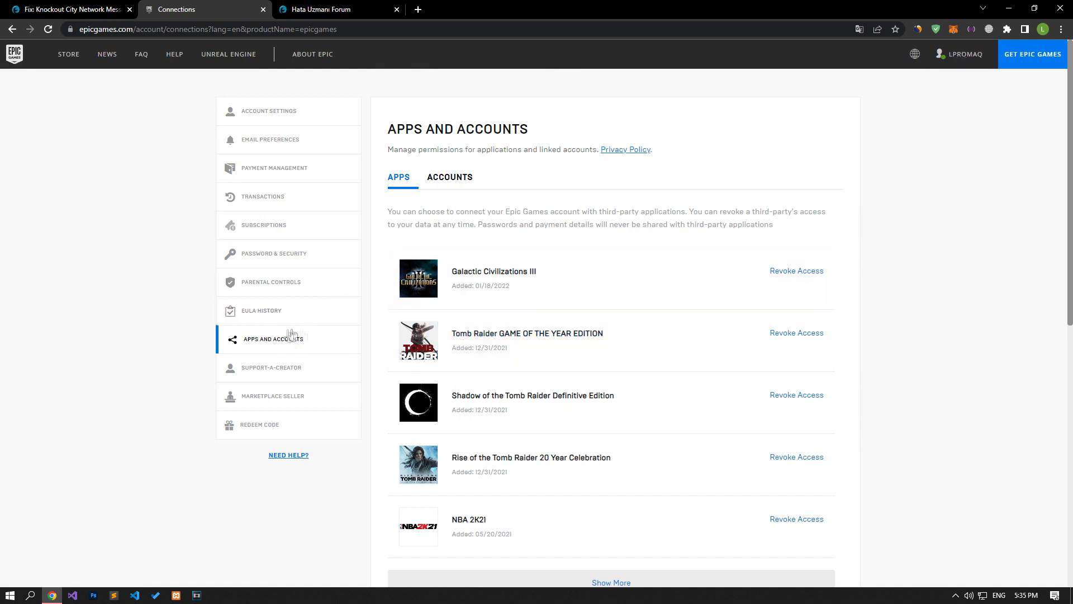
click(449, 176)
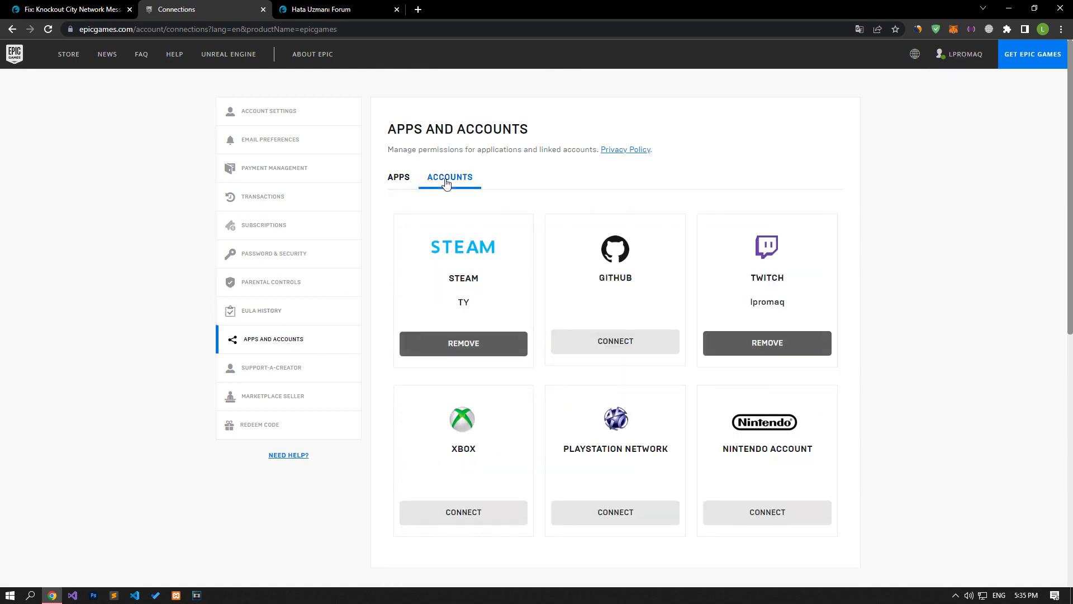
mouse_move(463, 343)
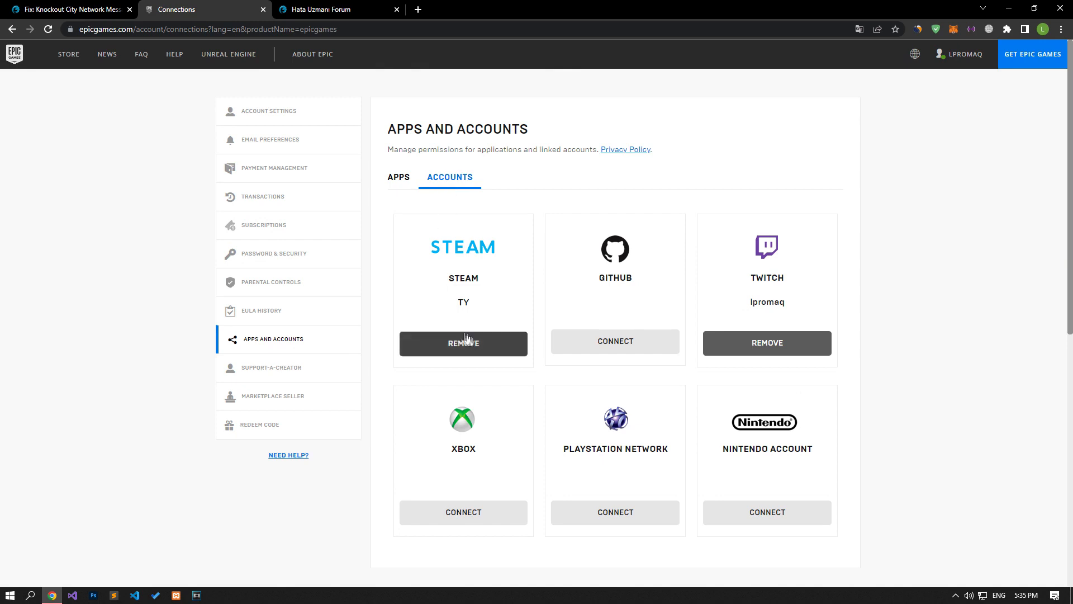
mouse_move(445, 425)
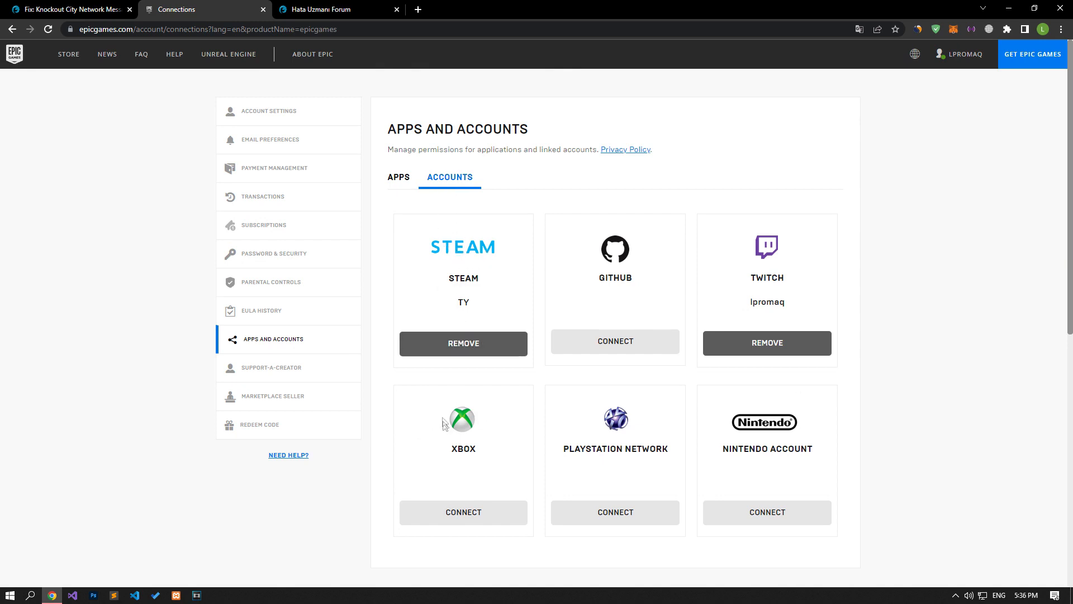
mouse_move(760, 445)
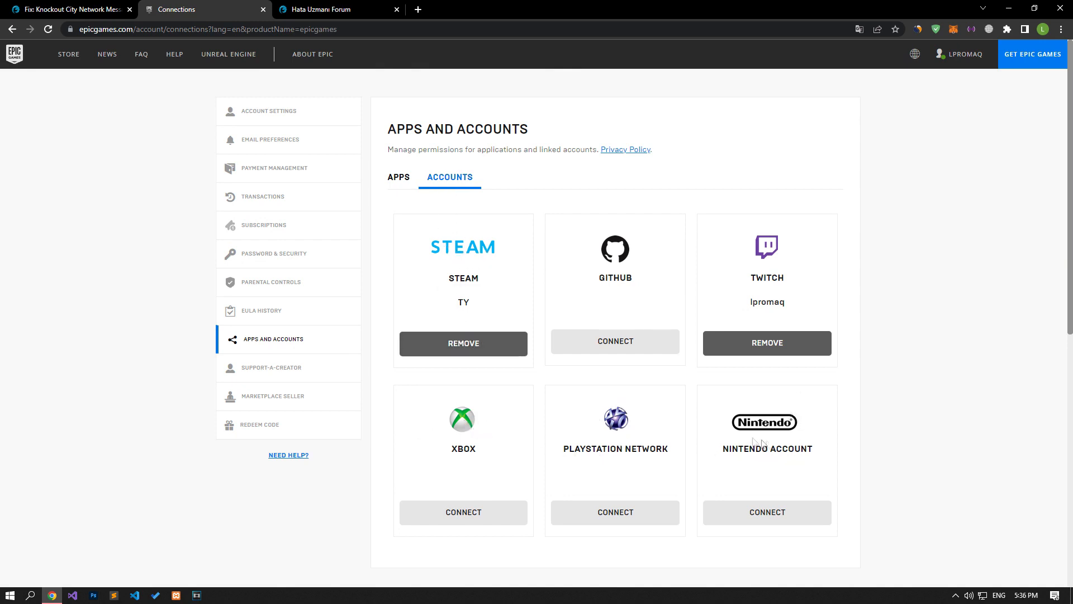
click(463, 343)
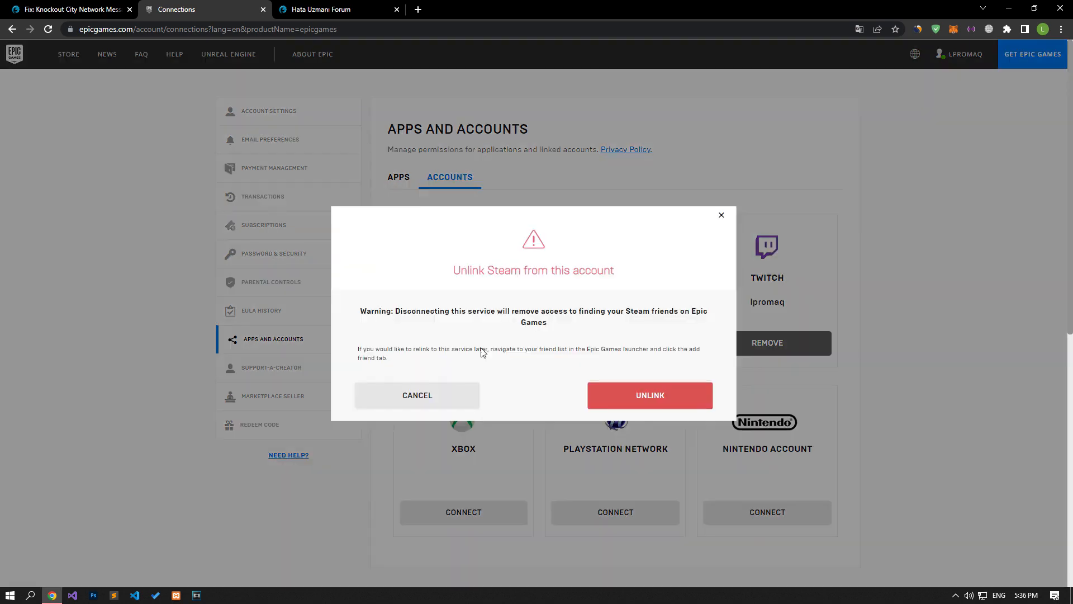
mouse_move(664, 403)
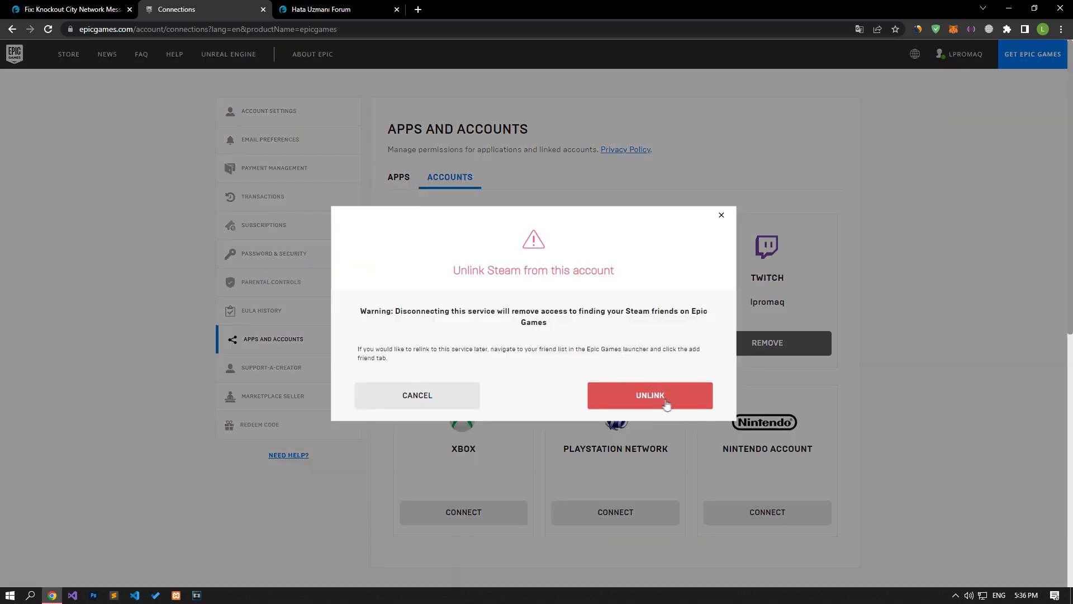
click(648, 395)
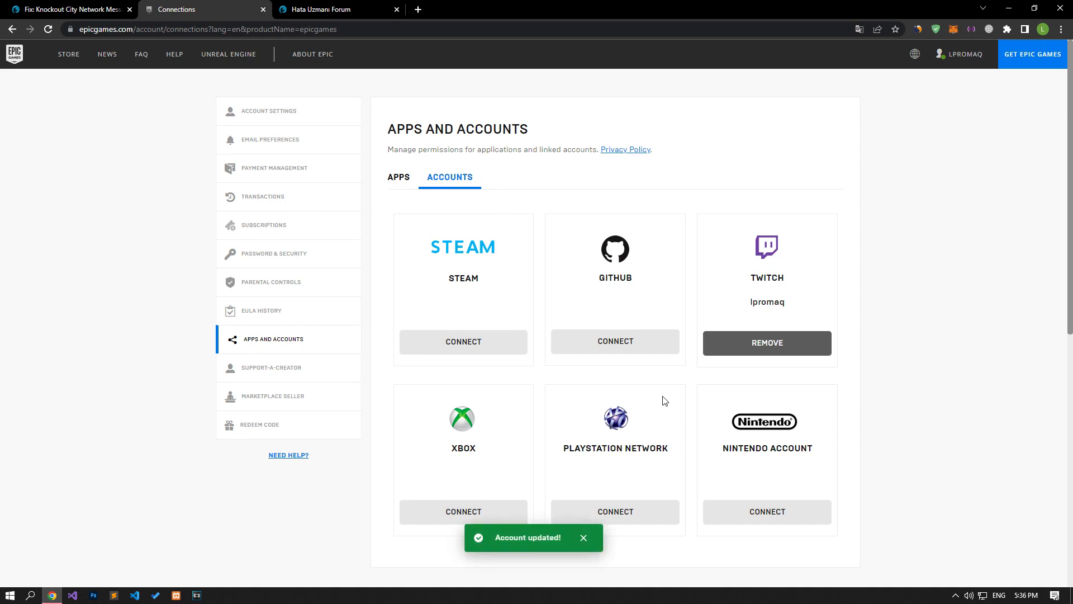
mouse_move(463, 342)
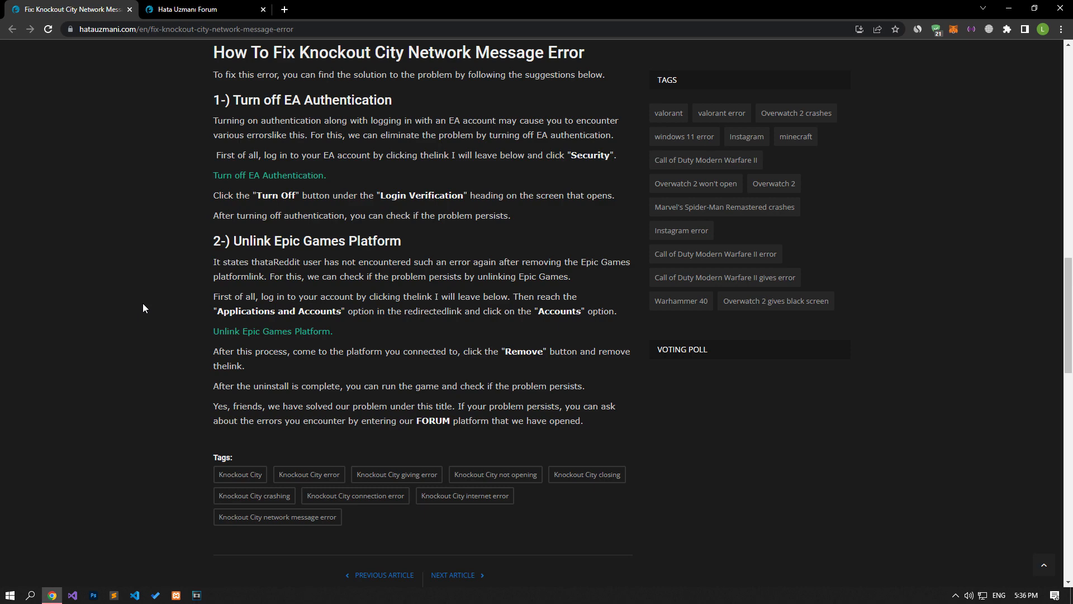
Step: Return to the Hata Uzmanı Forum and start a new thread to reach the forum picker
click(197, 9)
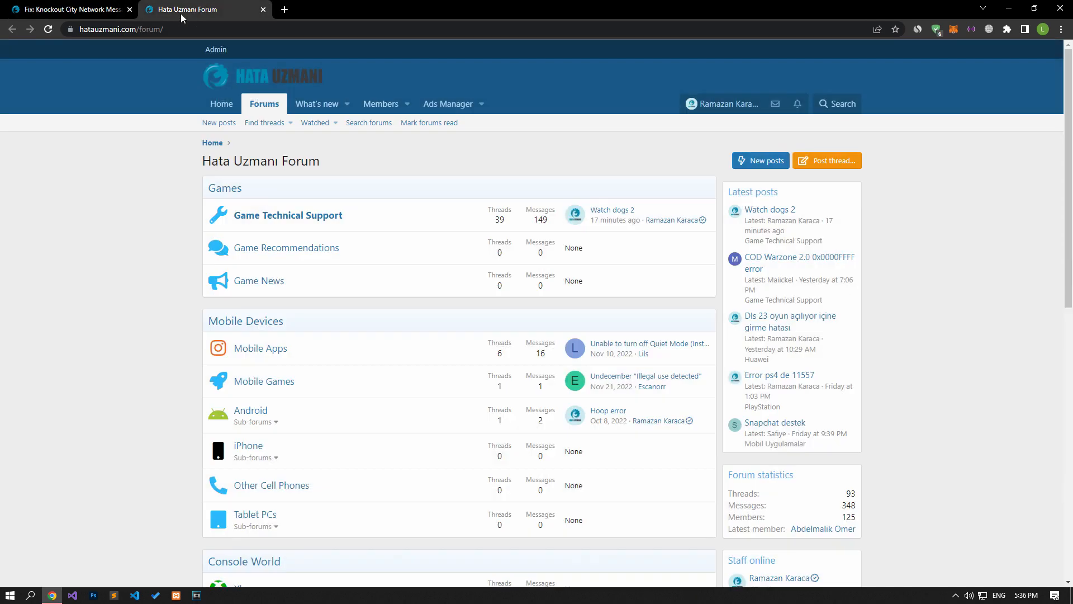
click(826, 160)
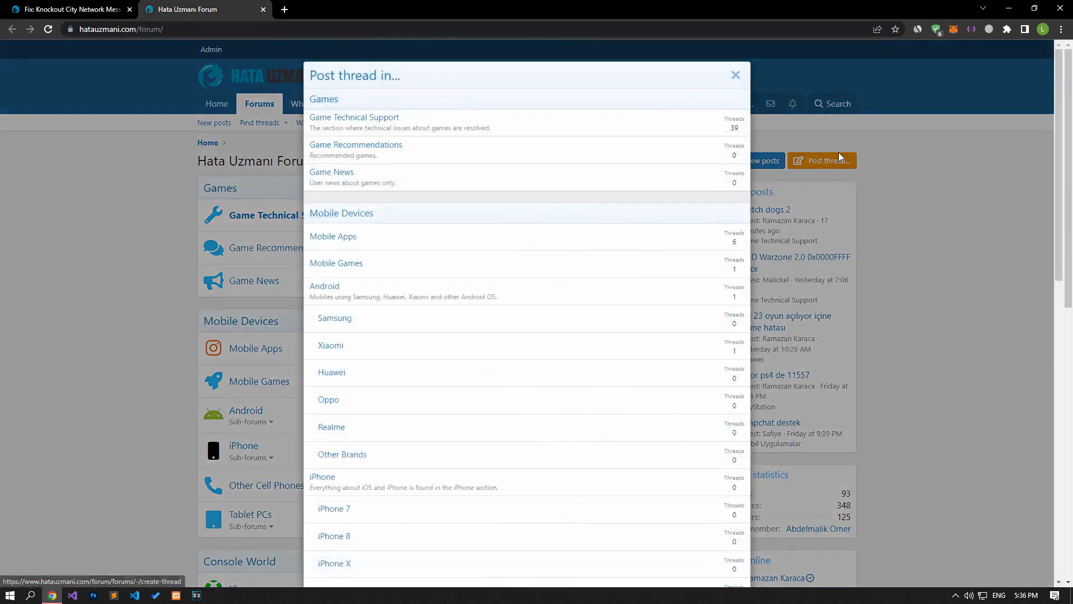